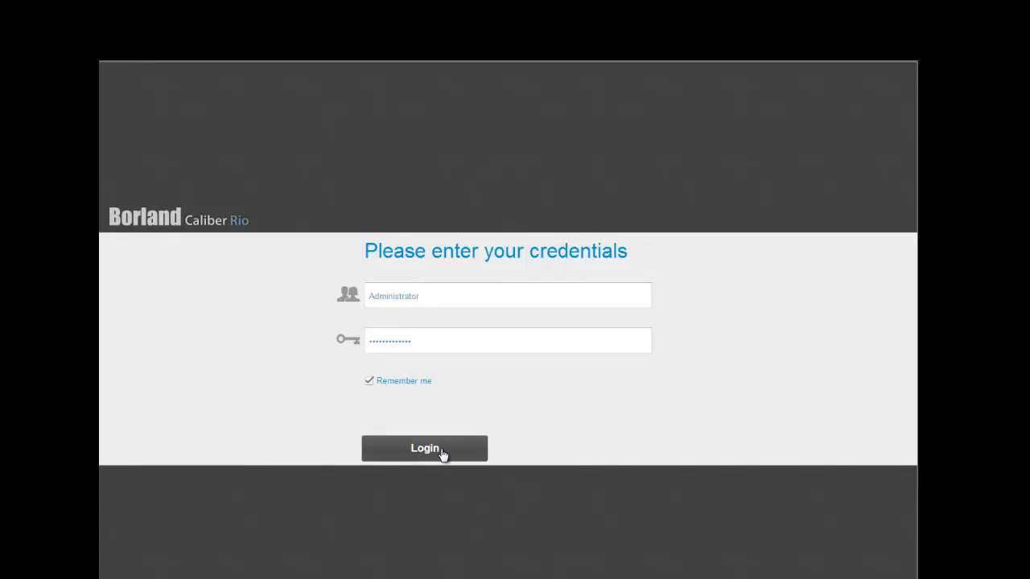
Log in with the saved credentials and add a new Business Requirement item to the list
left_click(425, 447)
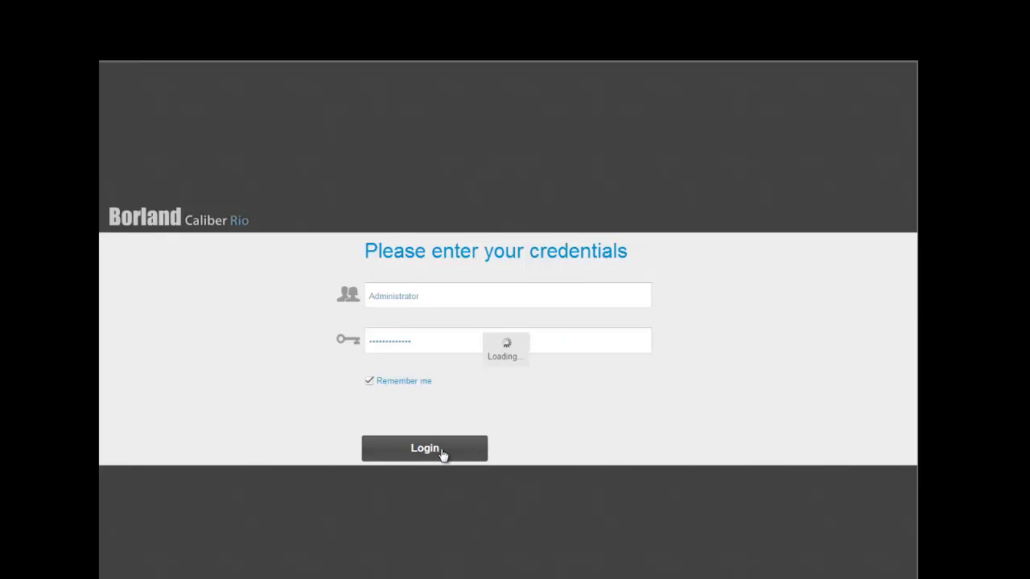
left_click(424, 448)
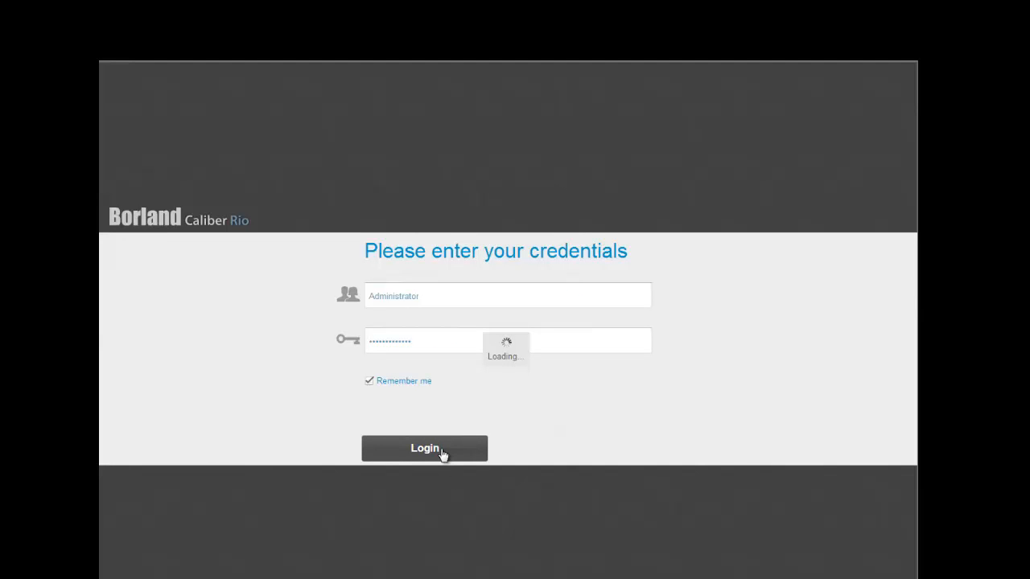
left_click(425, 447)
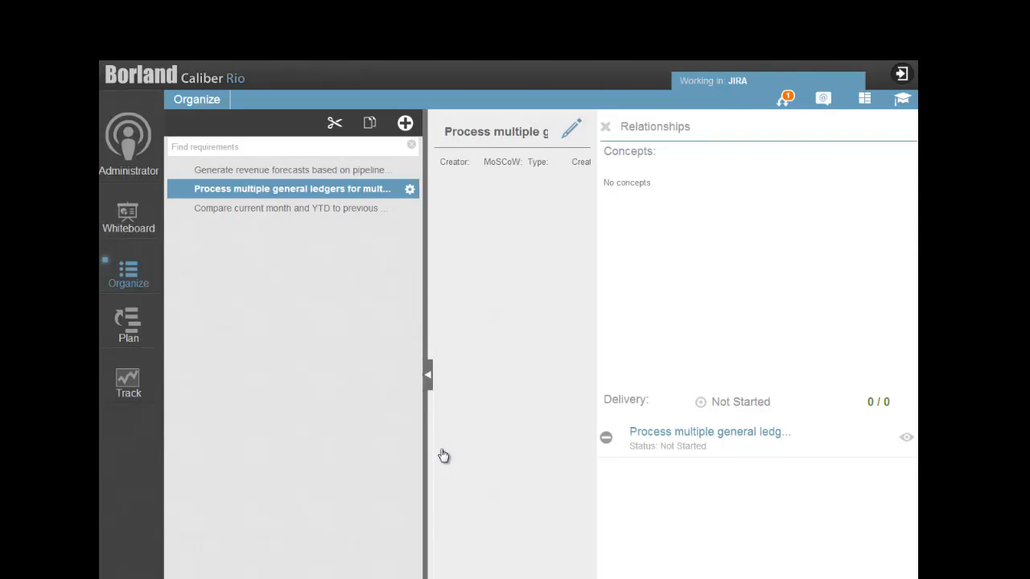
mouse_move(406, 161)
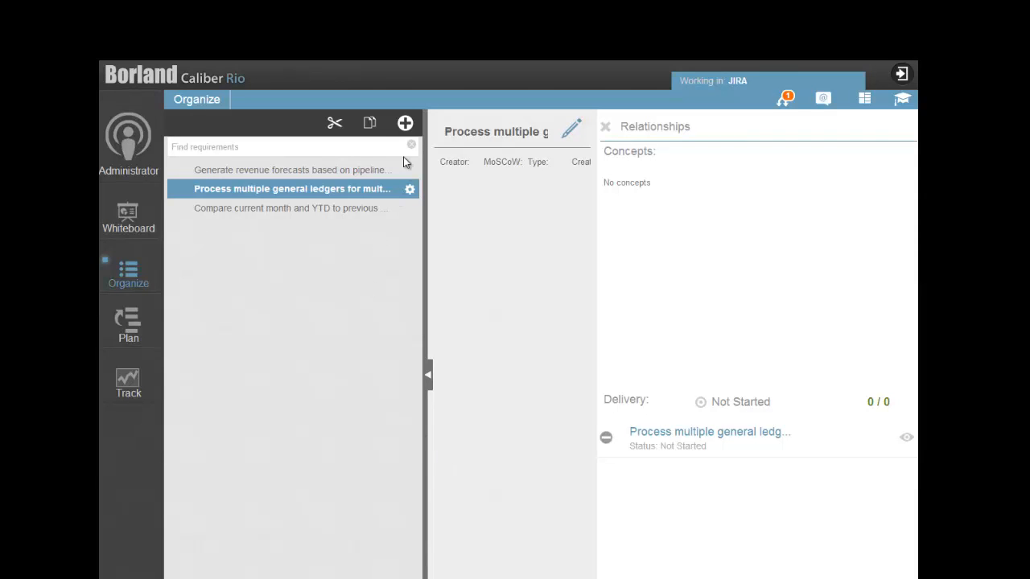
left_click(406, 122)
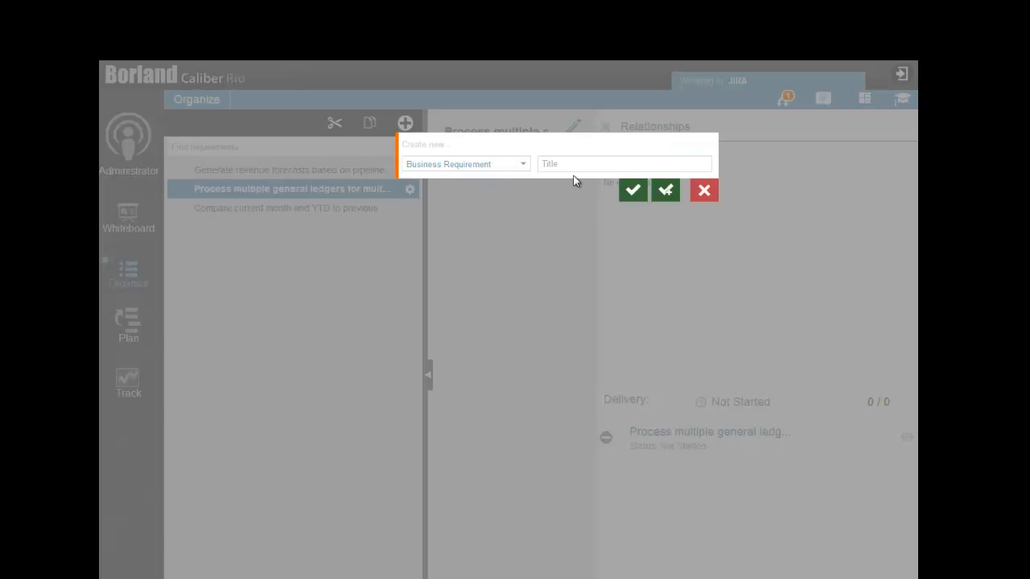
Title the requirement 'Ability to support pricing and discount categories for different customers' and save it
left_click(624, 164)
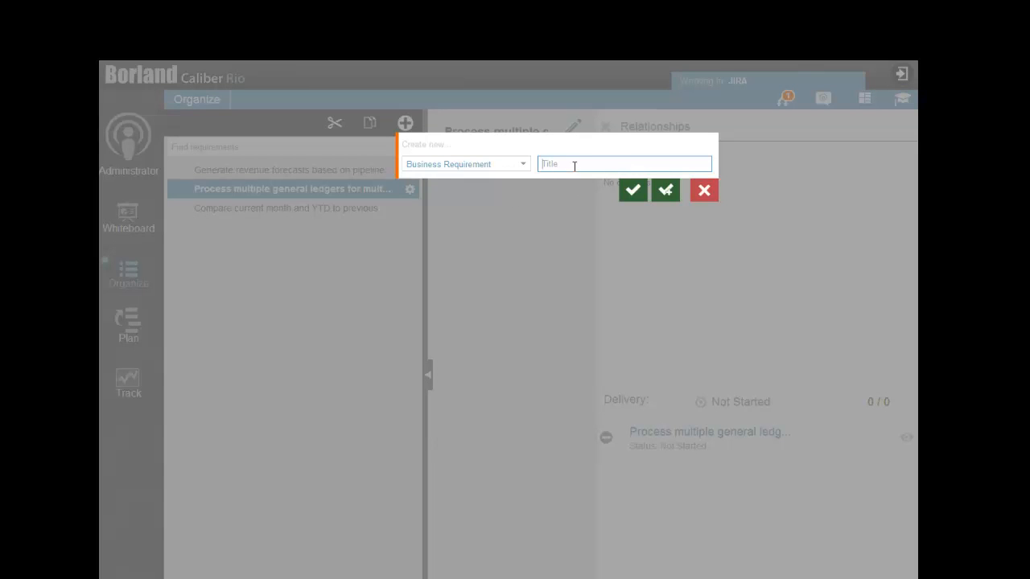
type("Ability to support pricing an")
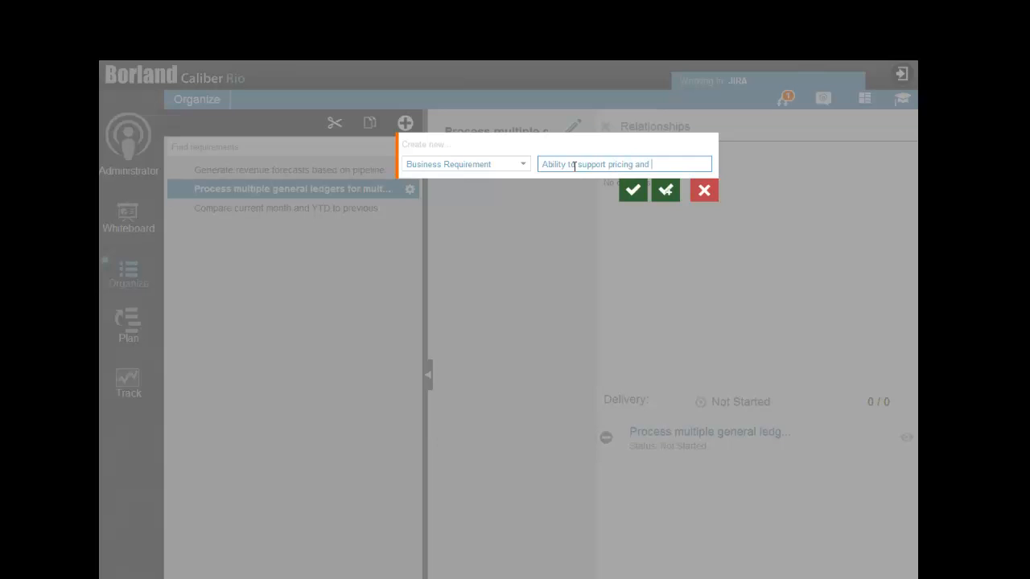
type("discount categories for different customers")
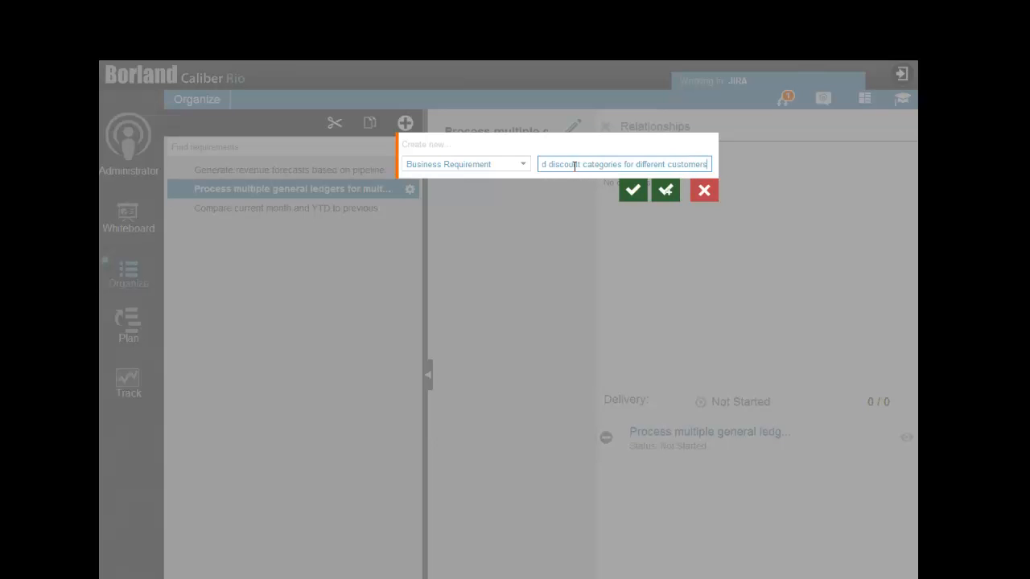
mouse_move(634, 190)
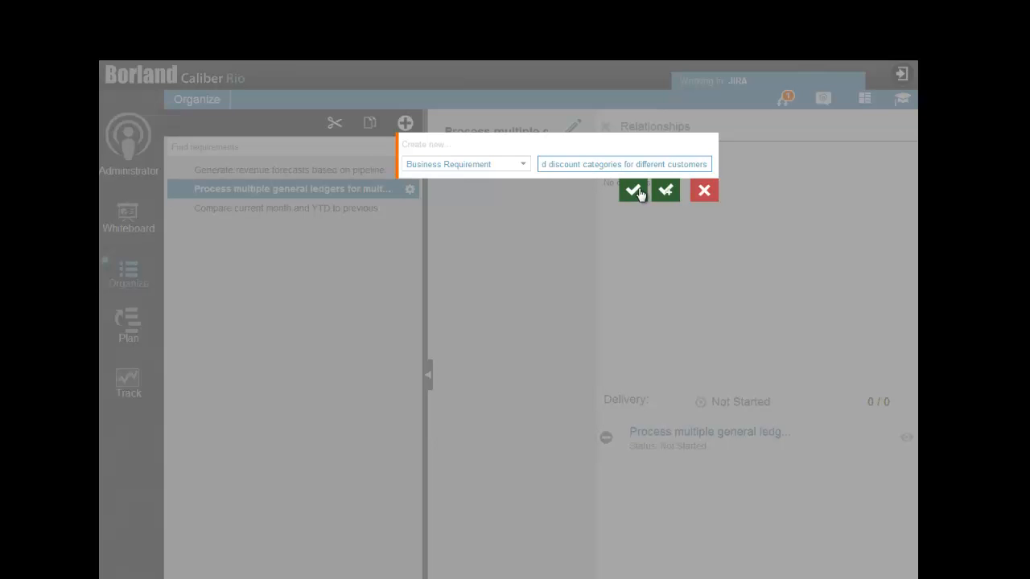
left_click(634, 190)
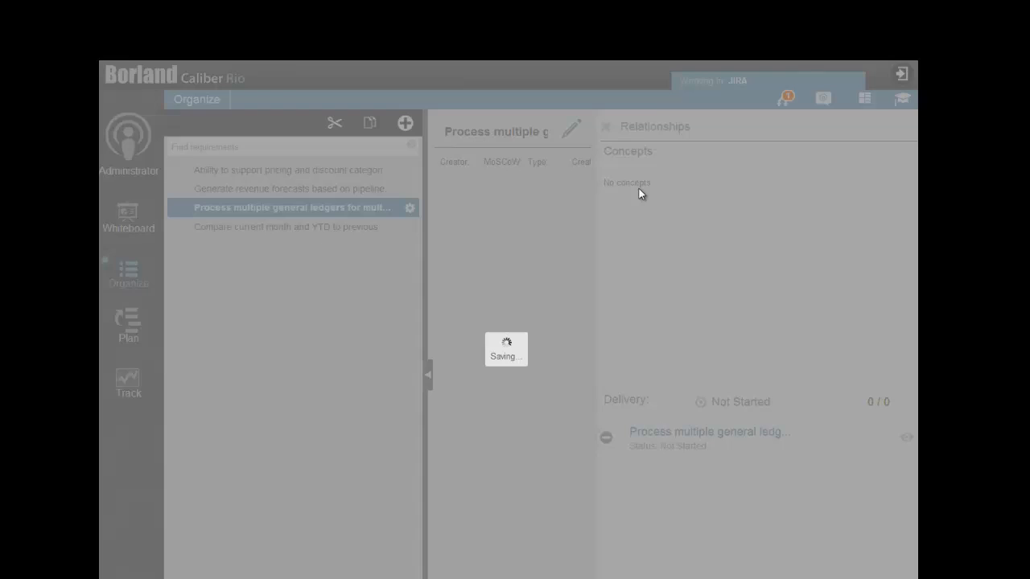
left_click(290, 170)
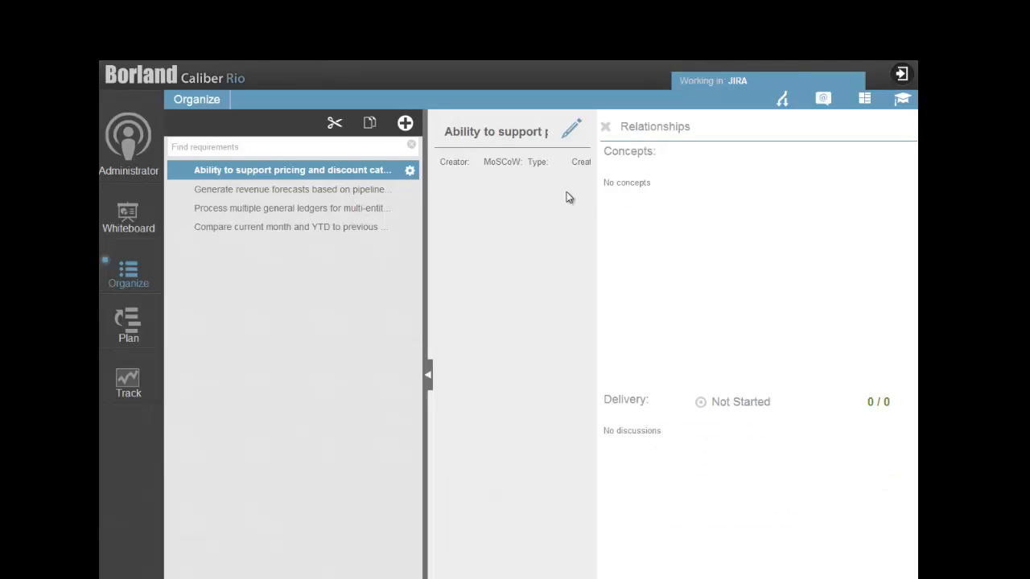
Push the pricing and discount requirement to the backlog, creating it as a story
left_click(409, 170)
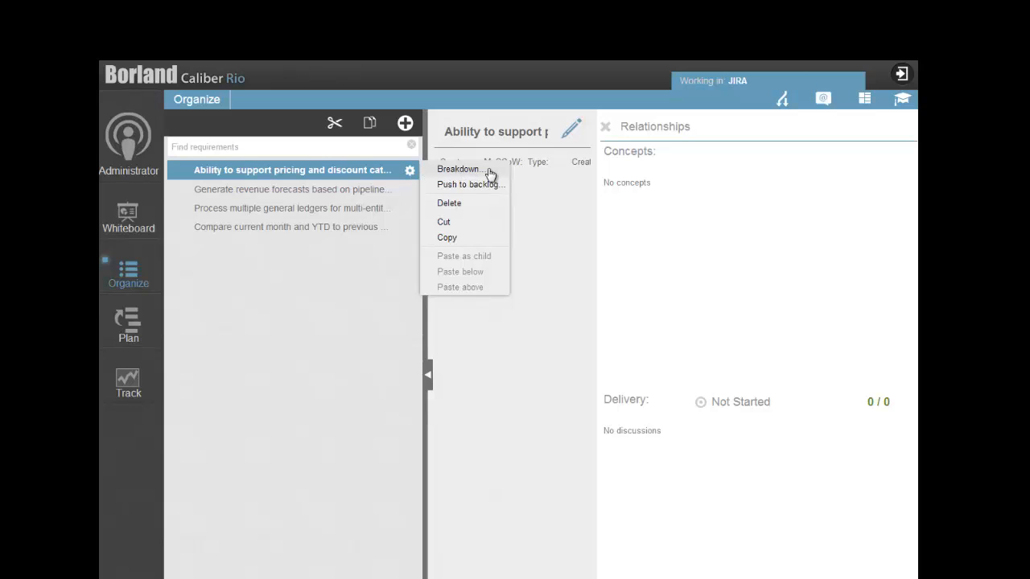
mouse_move(492, 186)
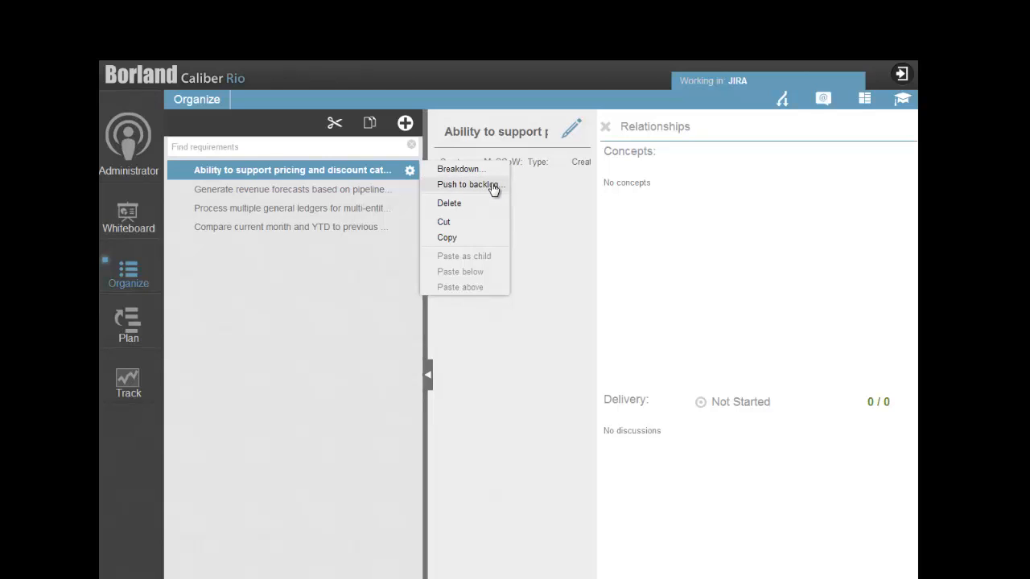
left_click(467, 184)
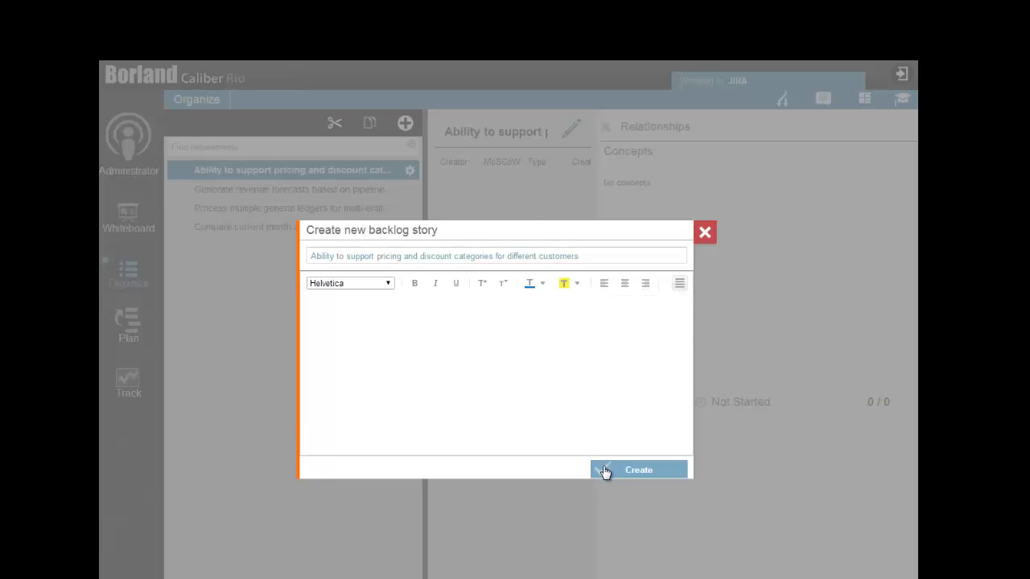
mouse_move(604, 473)
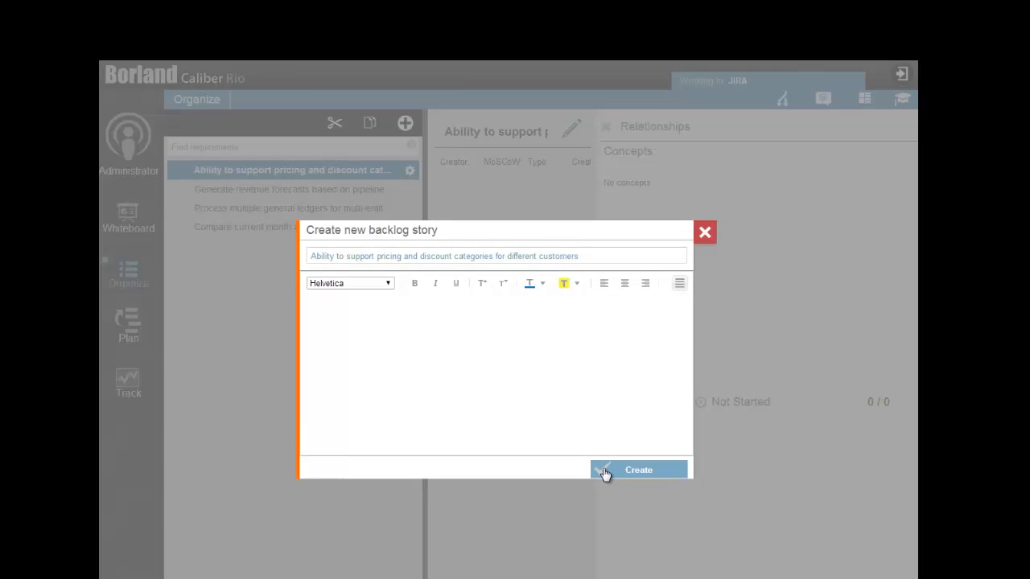
left_click(637, 470)
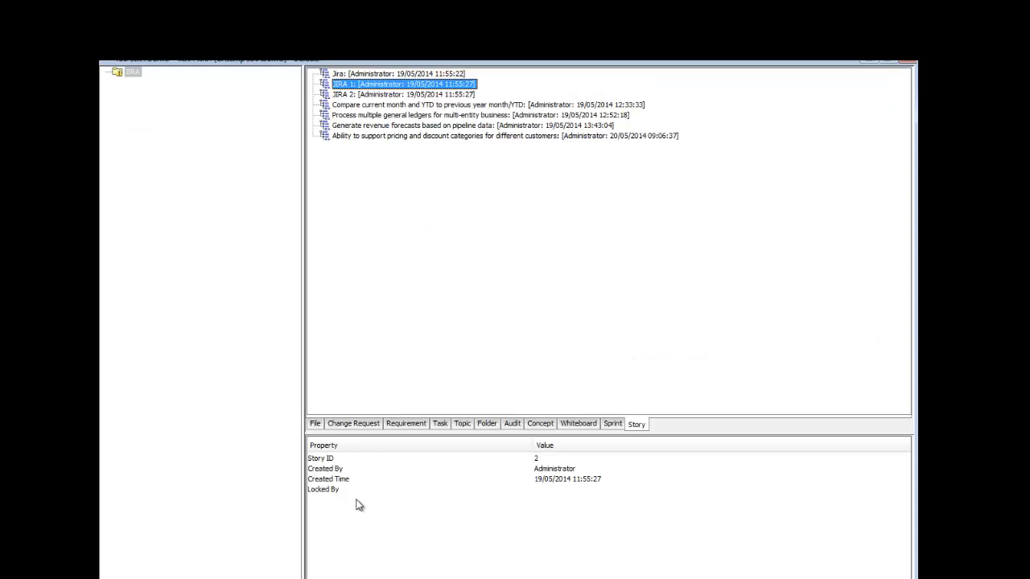
mouse_move(454, 399)
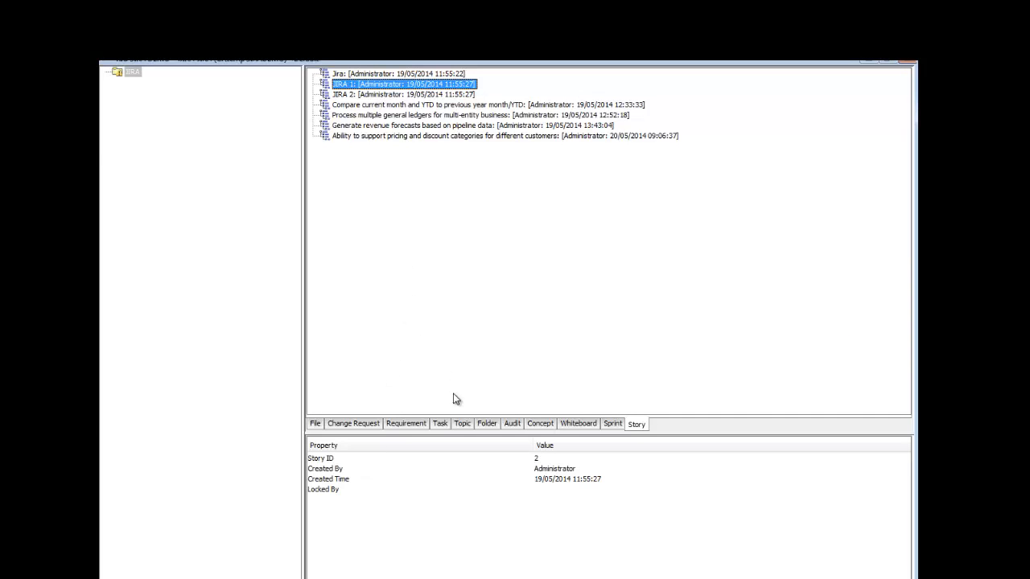
mouse_move(437, 273)
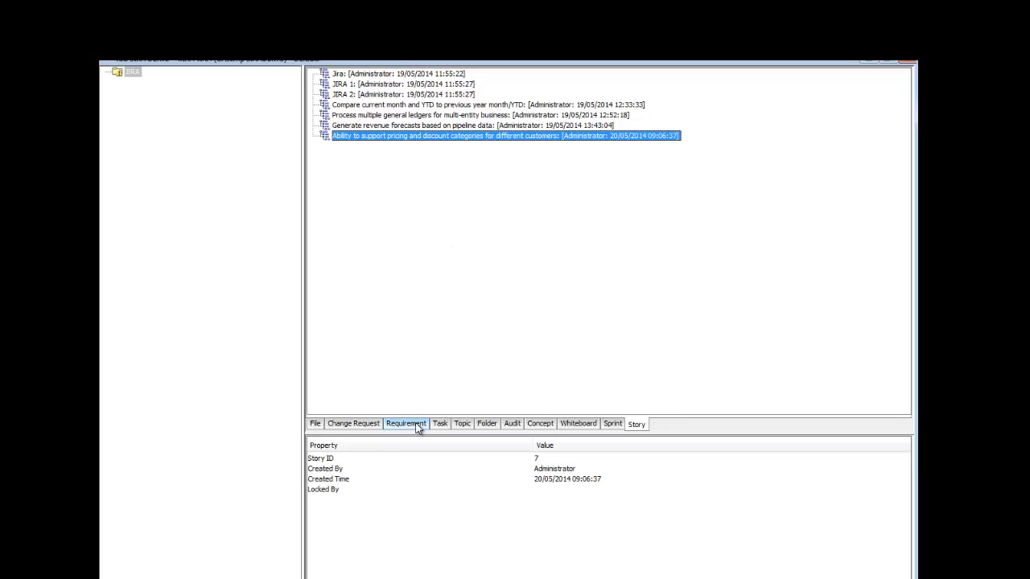
Show the Requirement list in CM Hub containing the new pricing and discount requirement
left_click(406, 425)
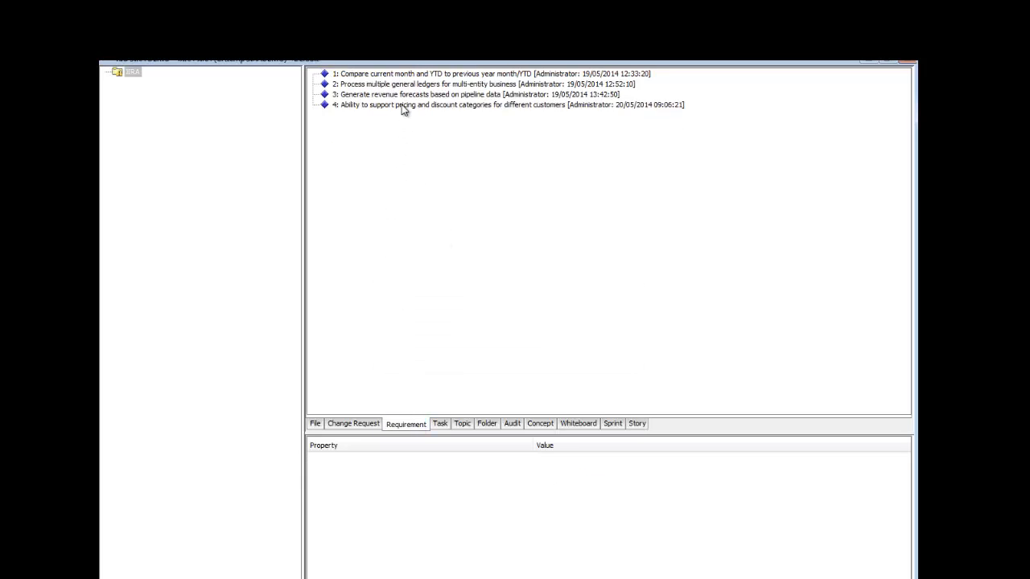
left_click(378, 109)
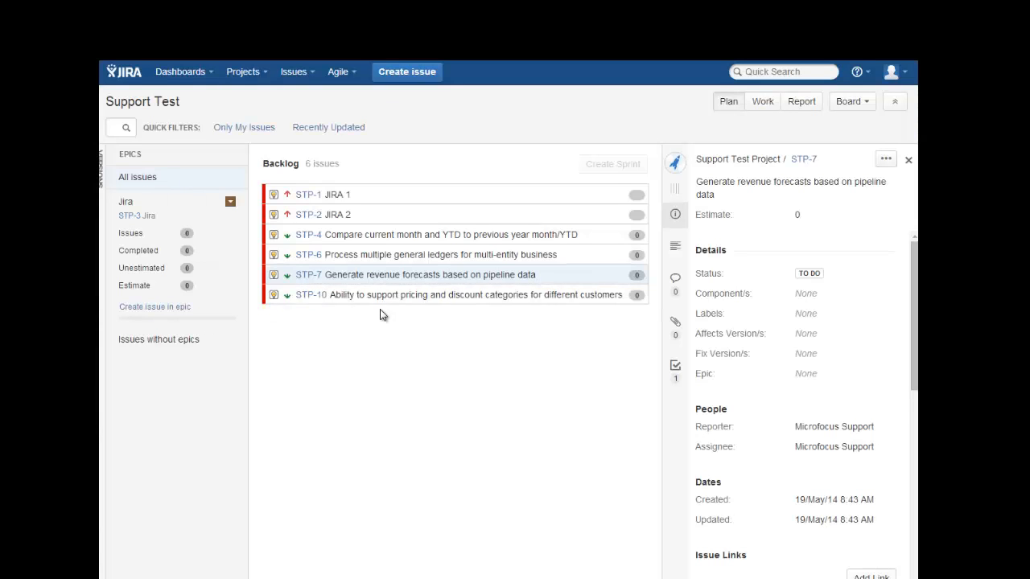
Show STP-10's details in the Jira Support Test backlog side panel
left_click(309, 296)
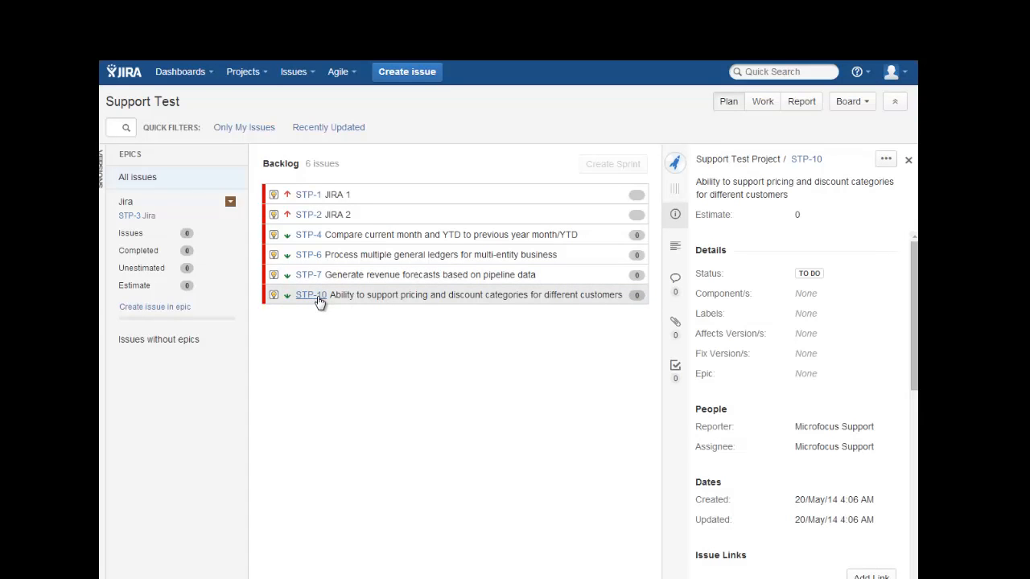